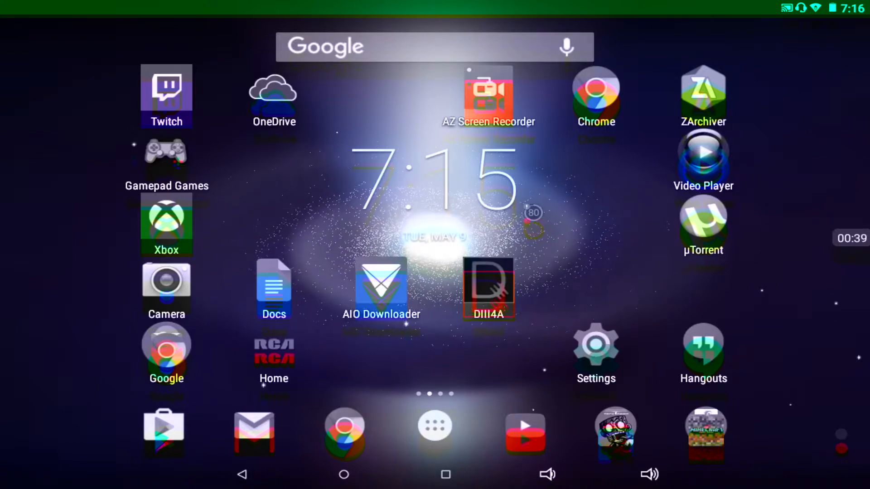
Swipe through the home screen pages and launch ZArchiver to reach its storage prompt
scroll("left", 3)
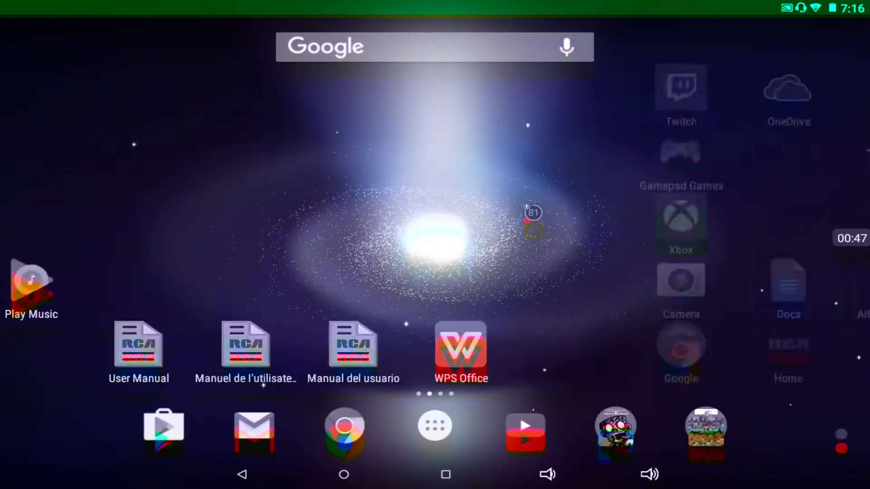
scroll("left", 3)
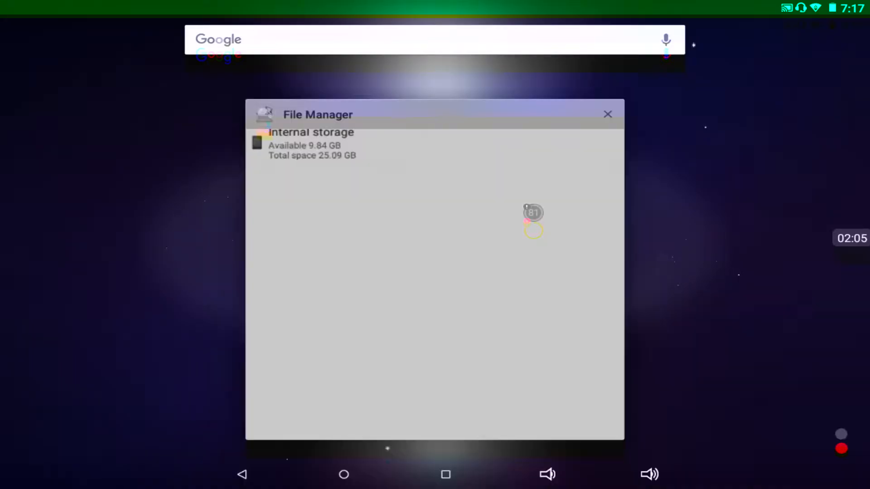
Open Internal storage, then Download, reaching the '[PC Game] DOOM 3 (Extract and Play)' folder
left_click(608, 114)
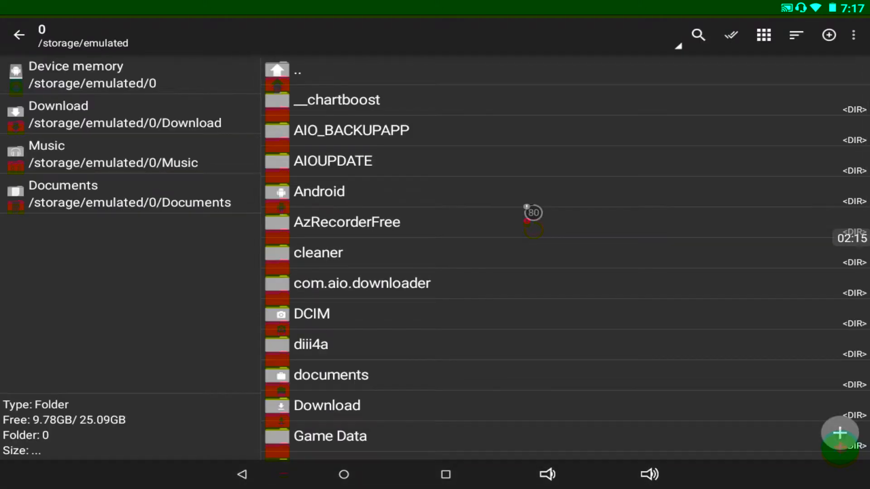
scroll("down", 3)
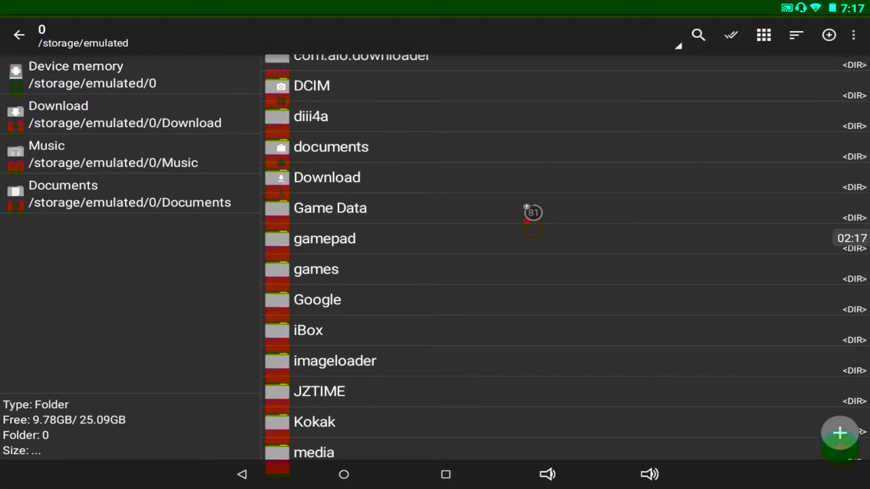
left_click(57, 113)
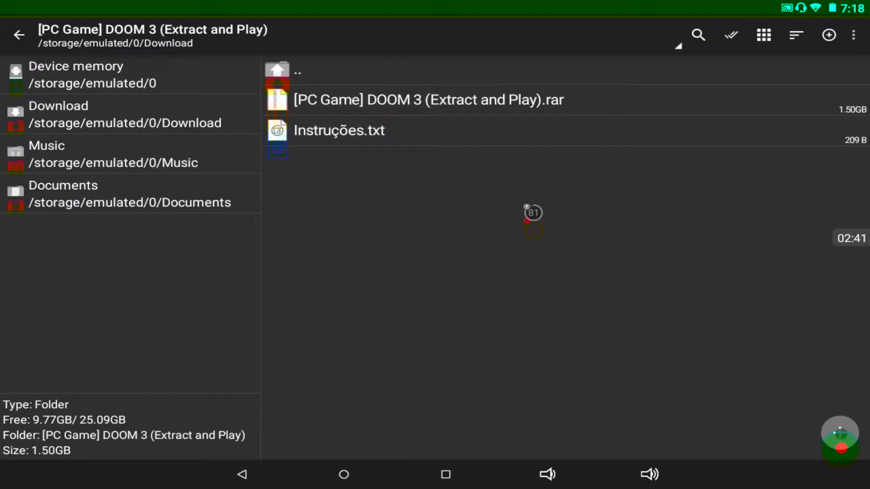
Browse the DOOM 3 .rar into its Doom 3 folder (base, d3xp, DOOM3.exe), then return home
left_click(428, 100)
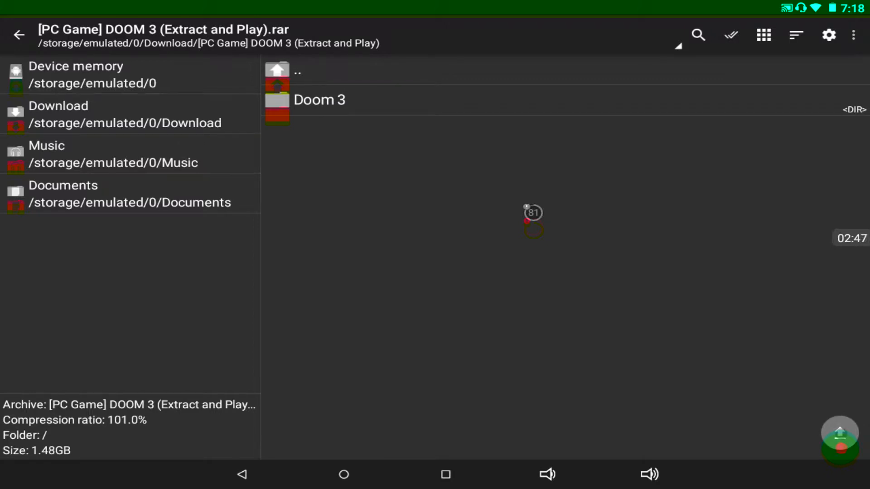
left_click(319, 99)
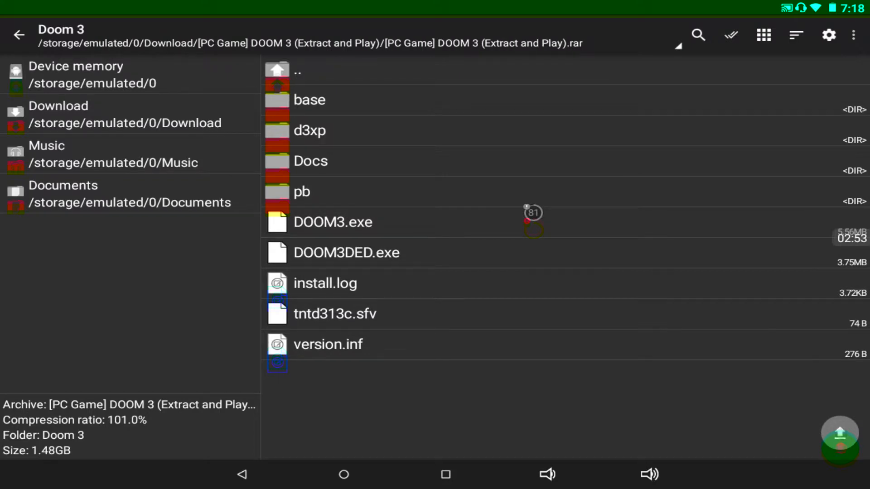
left_click(309, 100)
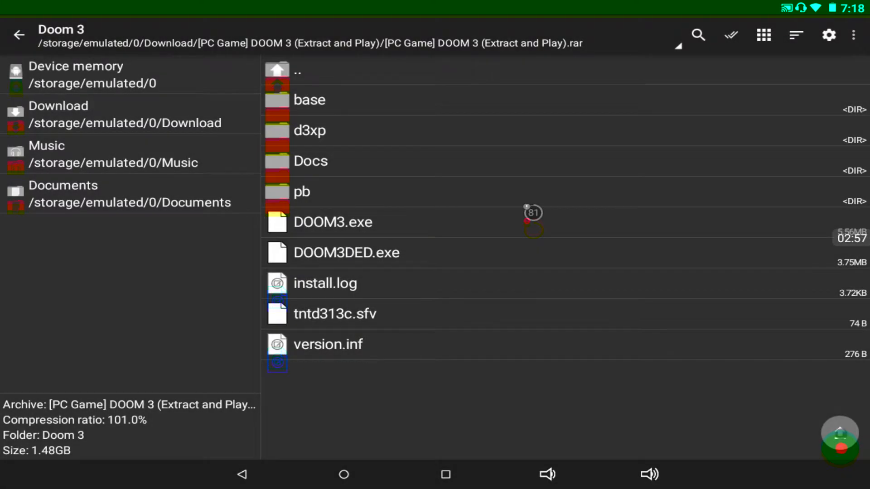
left_click(20, 35)
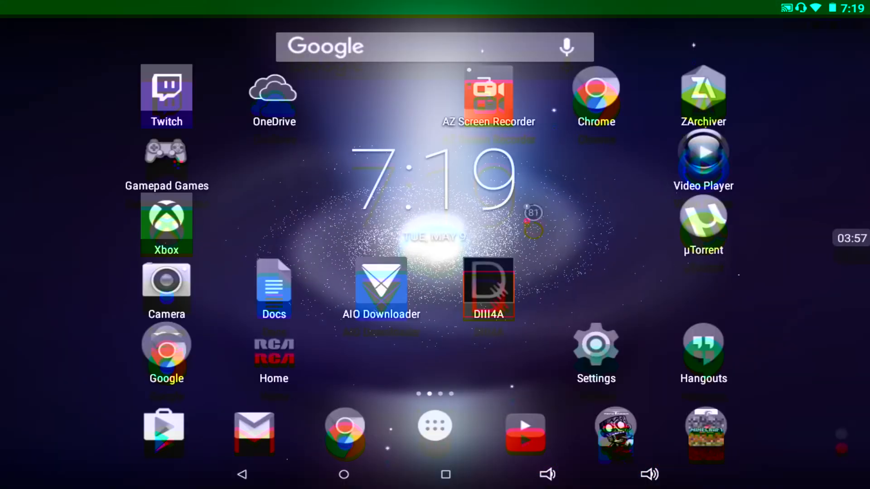
Swipe the home screen and launch μTorrent, showing an empty Torrents list
scroll("left", 3)
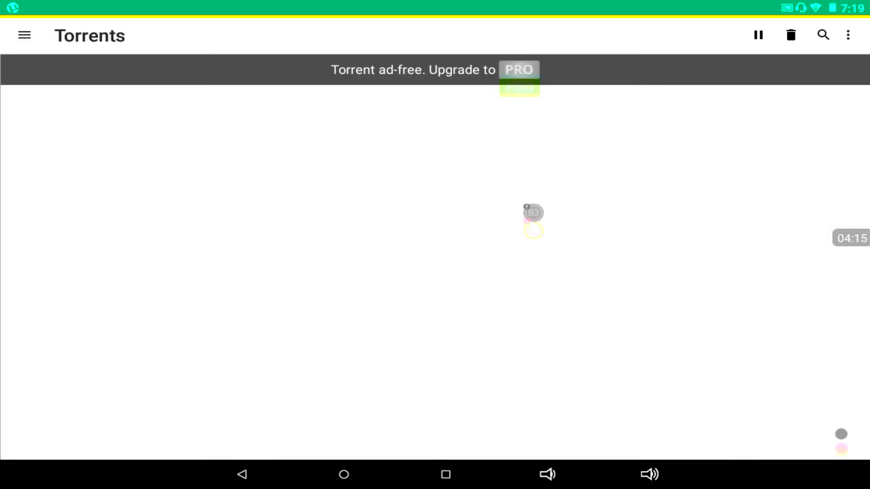
Check the finished 1.6 GB DOOM 3 torrent, try the search field, then switch to DIII4A
left_click(532, 223)
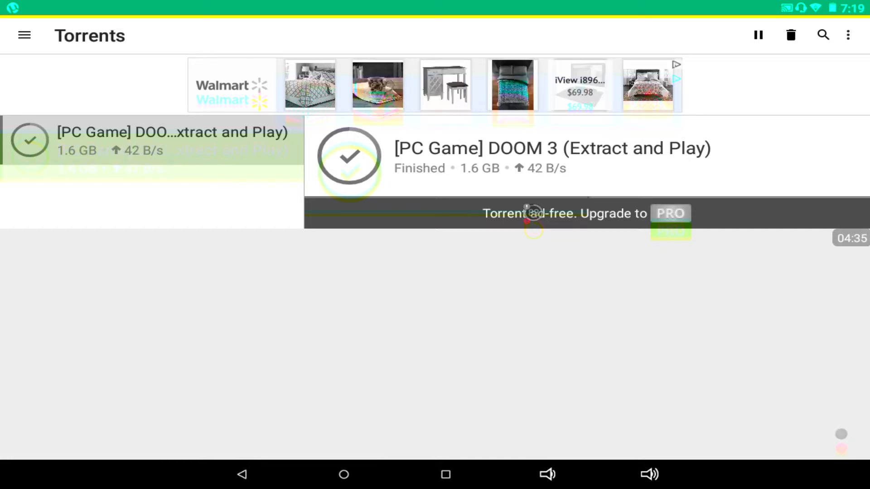
left_click(823, 34)
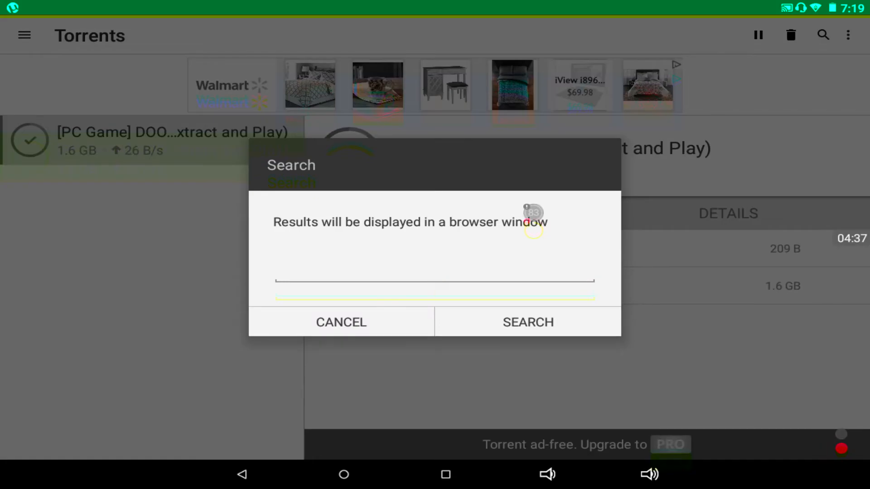
left_click(434, 280)
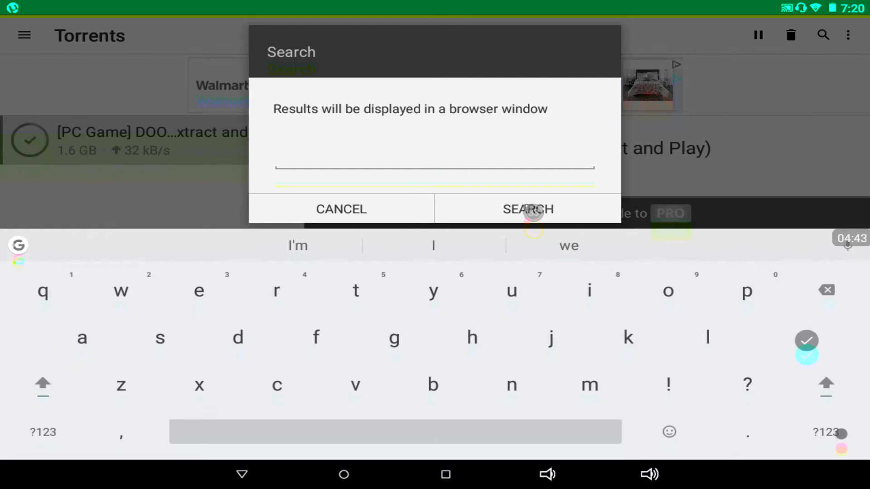
left_click(528, 208)
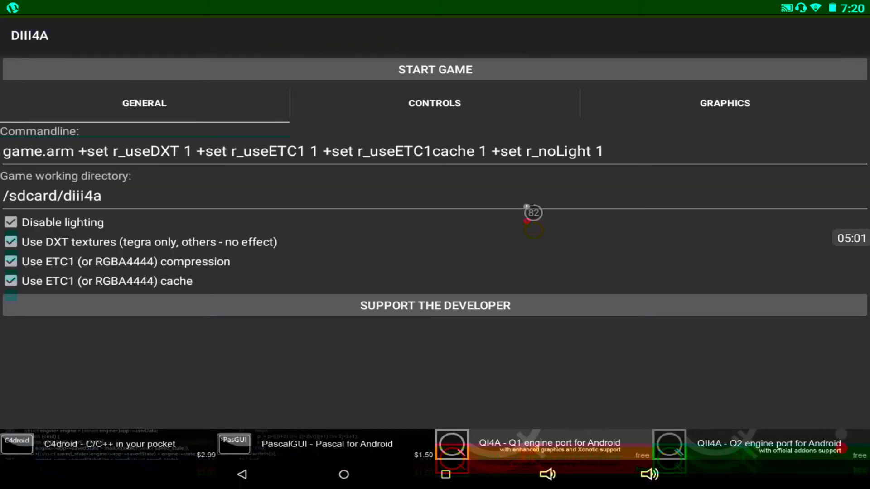
Start the game from the DIII4A launcher and wait for Doom 3's main menu to load
left_click(434, 68)
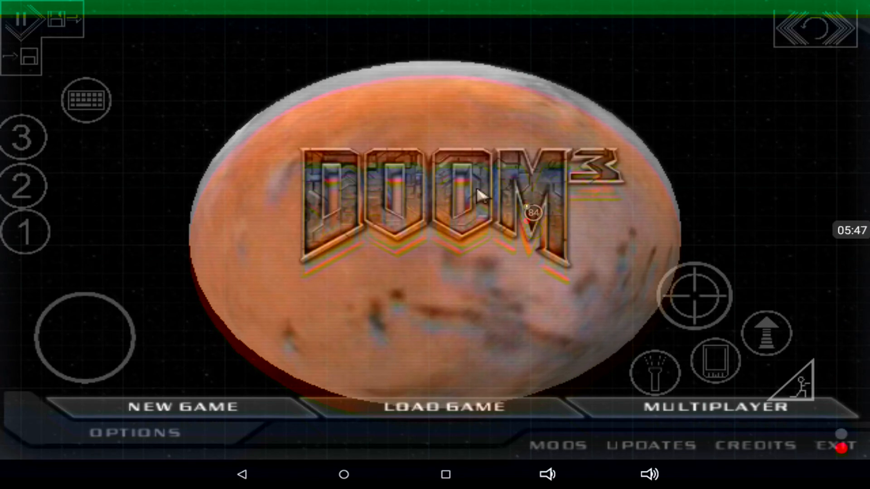
mouse_move(313, 335)
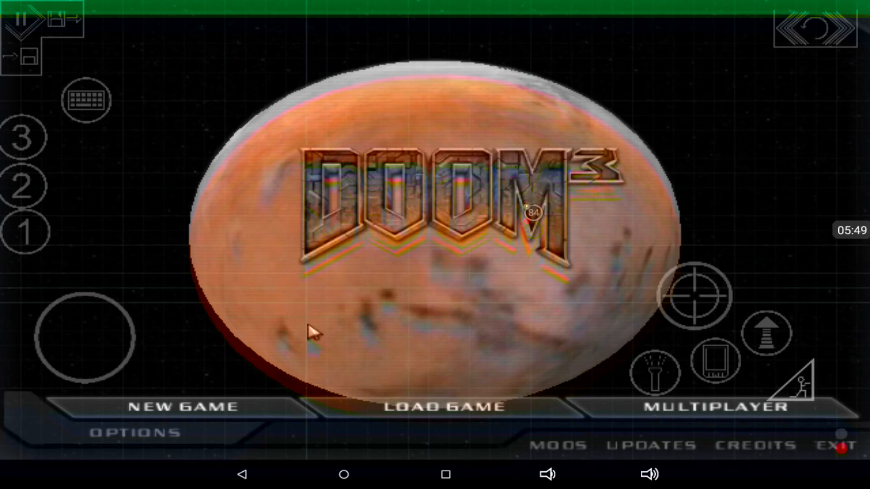